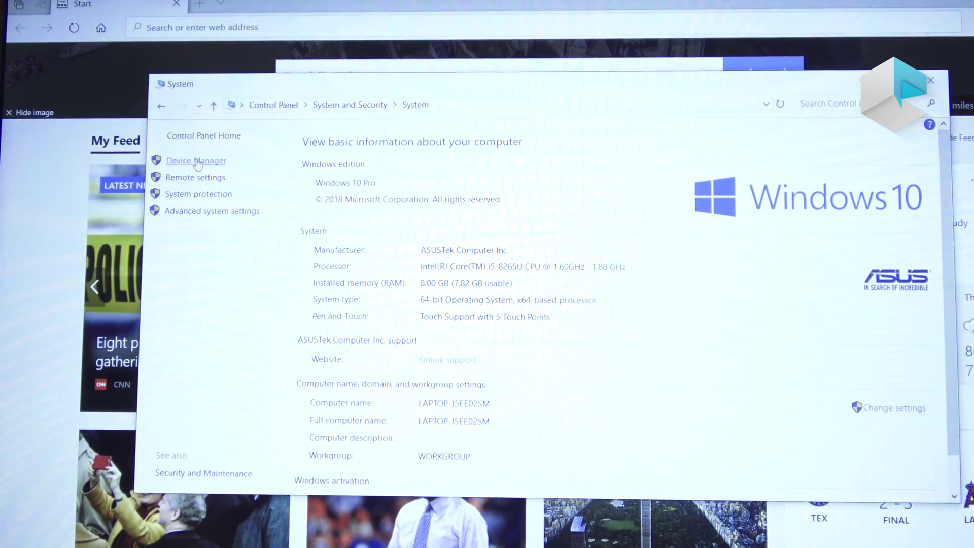
# - Open Device Manager from the System page, revealing Cameras with two USB2.0 HD IR UVC webcams
pyautogui.click(196, 160)
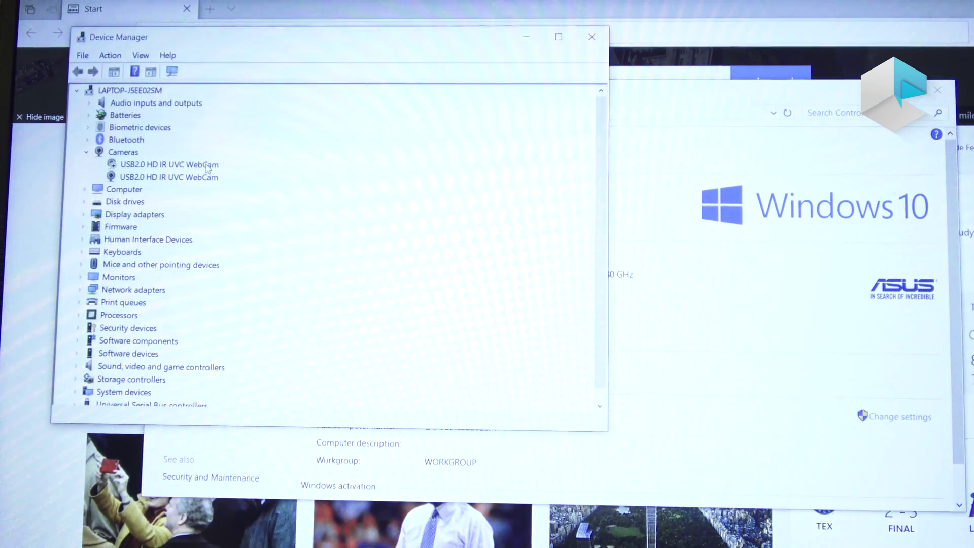